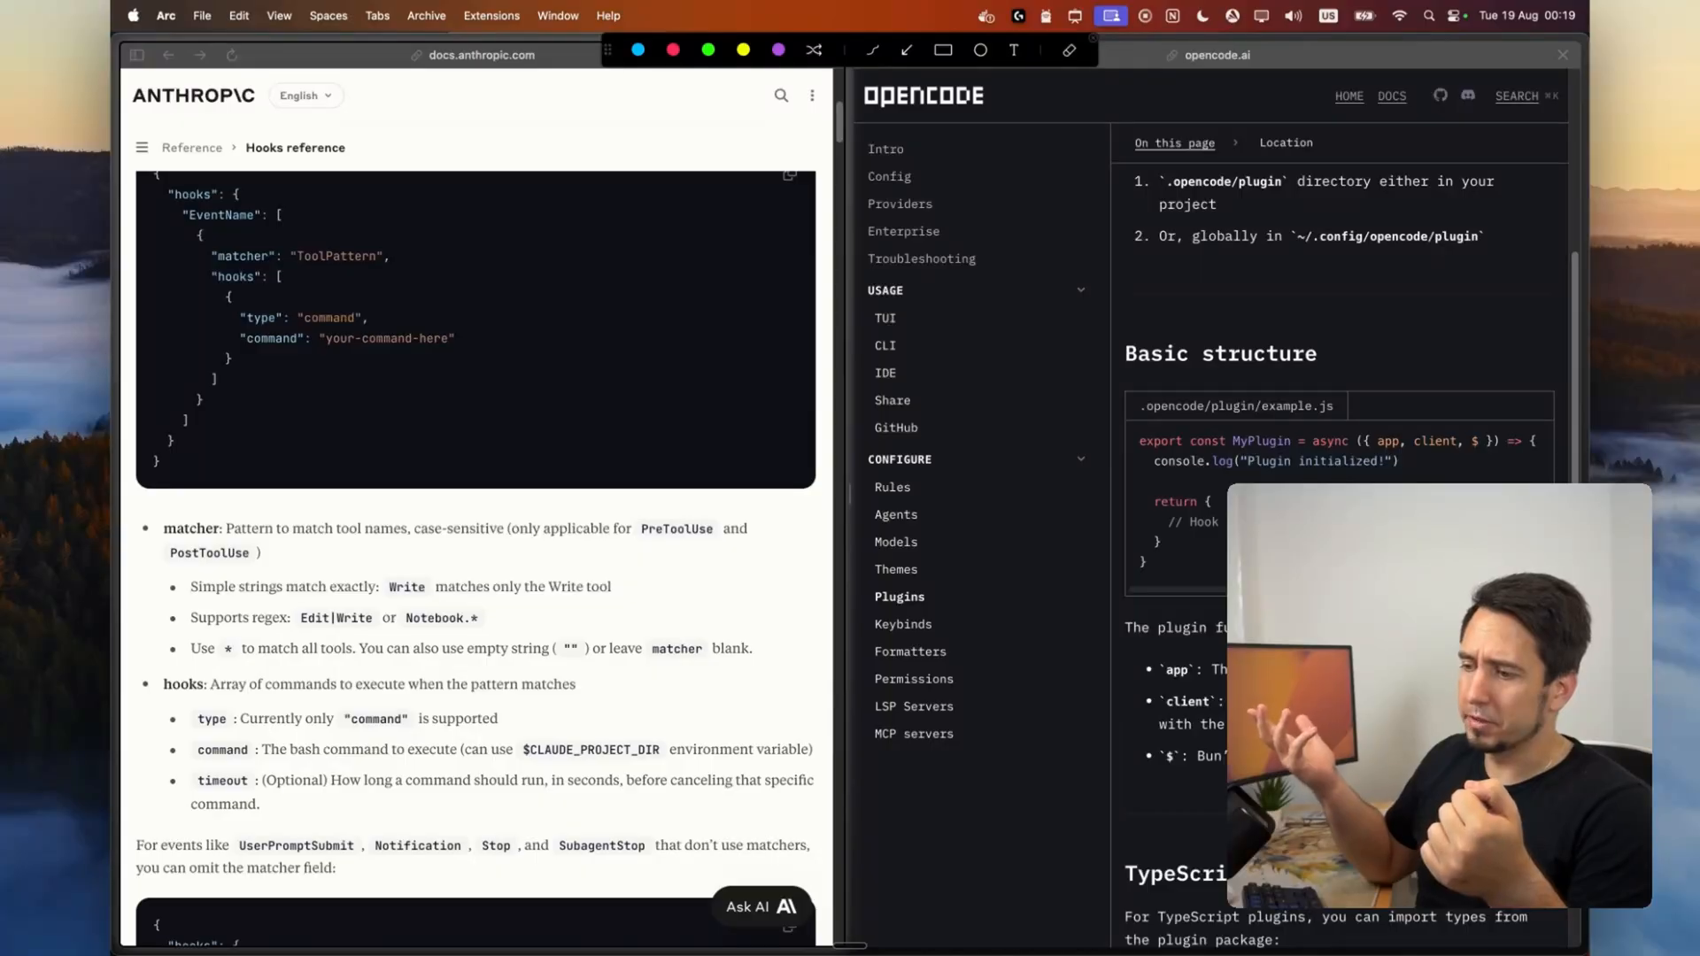
mouse_move(772, 589)
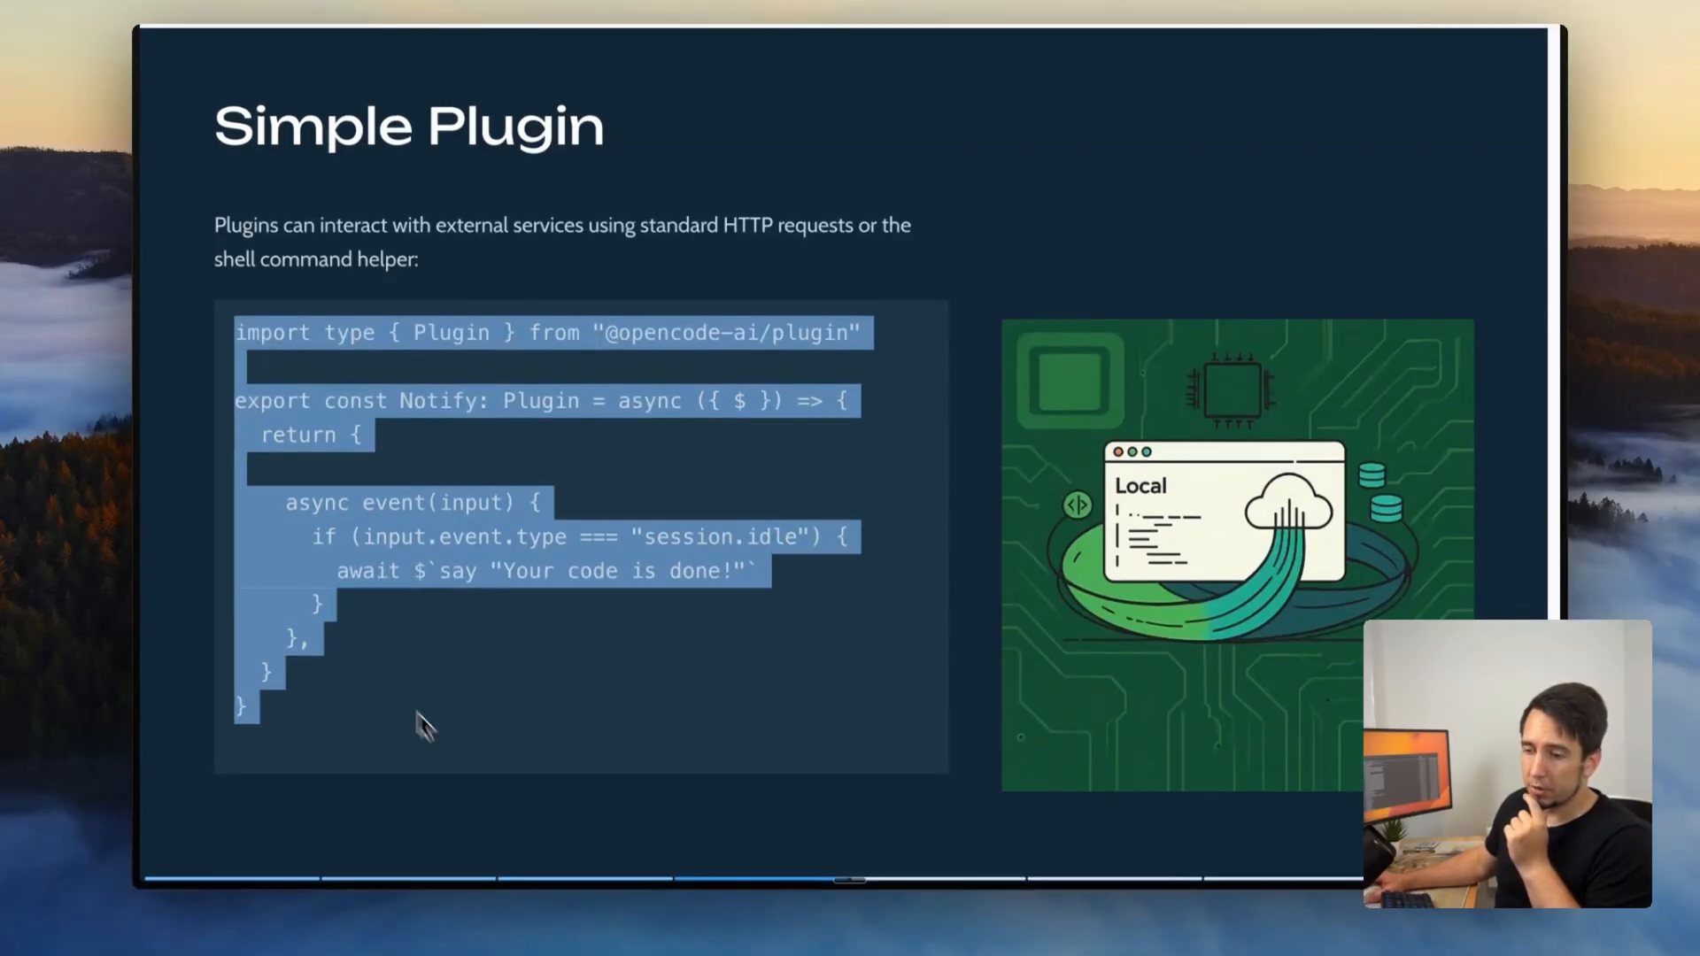
mouse_move(380, 743)
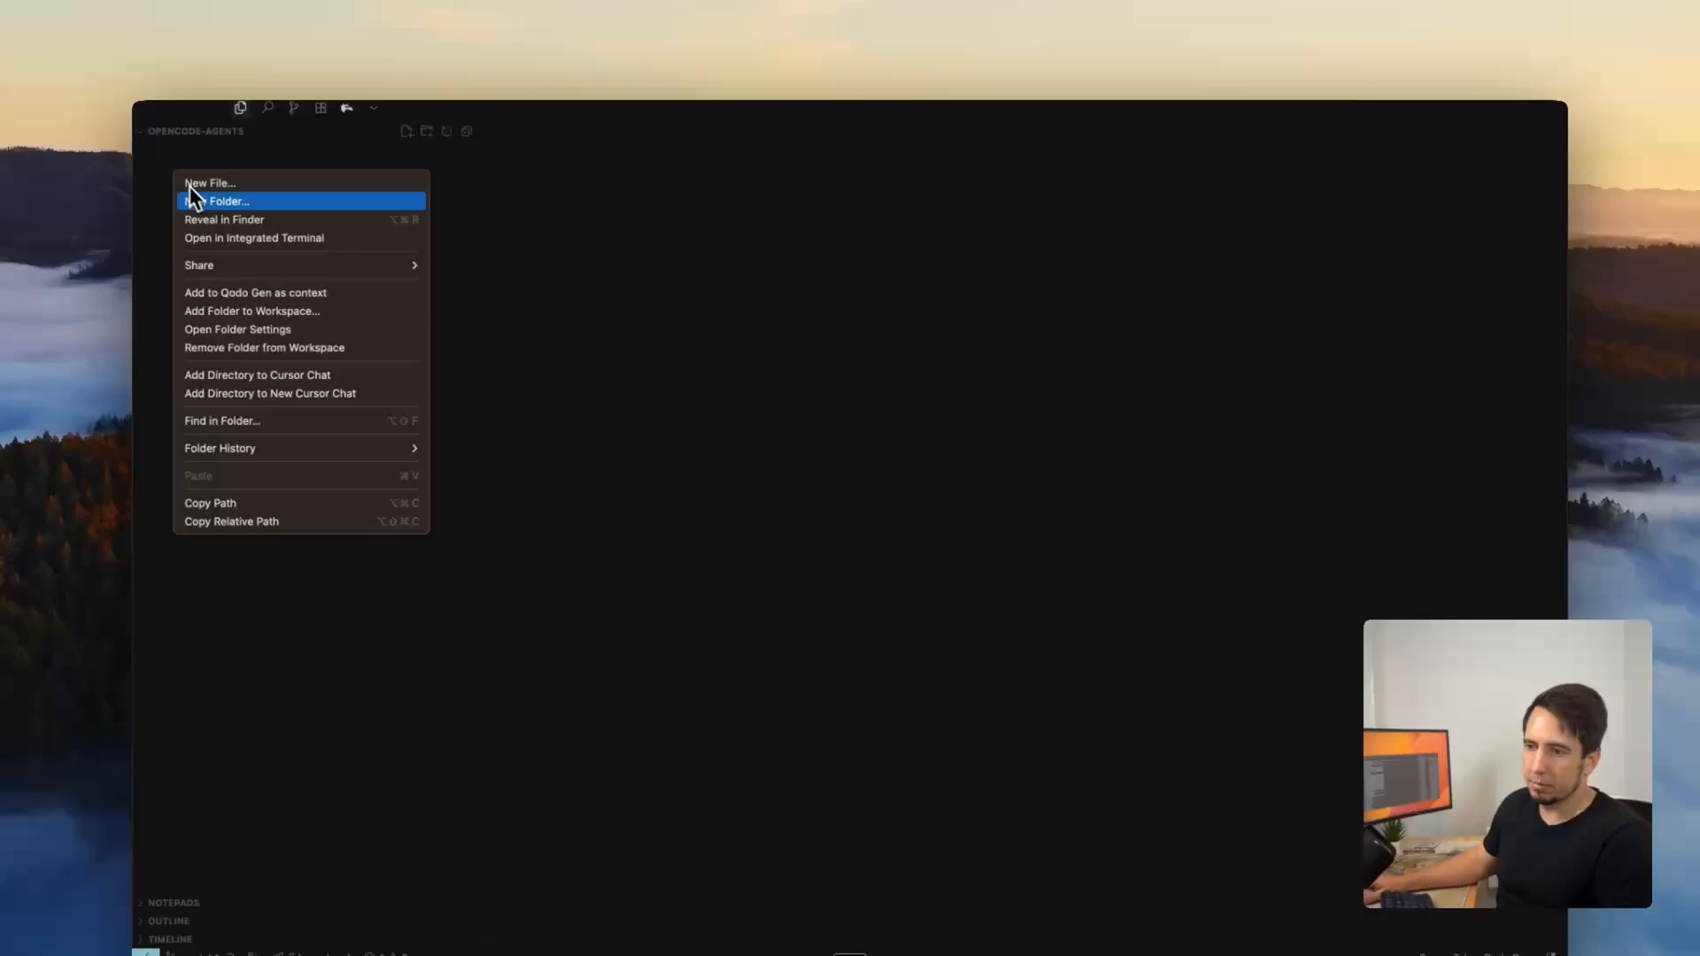
Step: Create the .opencode folder with a 'plugin' subfolder and add a new file inside it
click(227, 201)
text(.opencode)
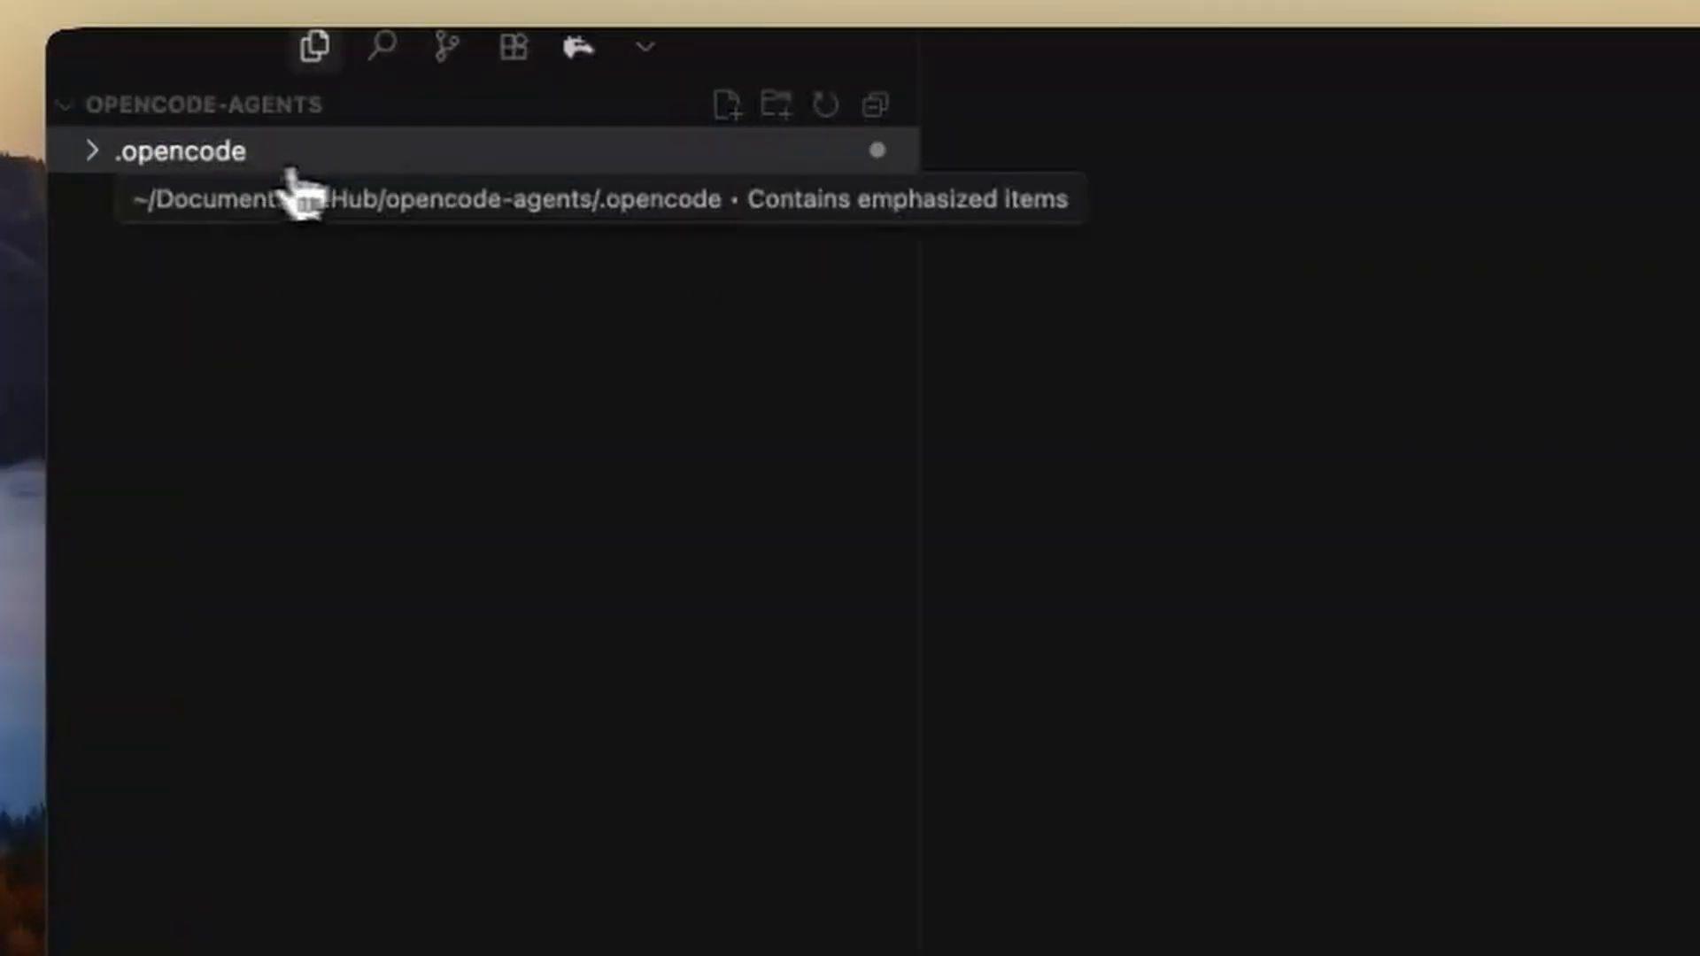
click(179, 150)
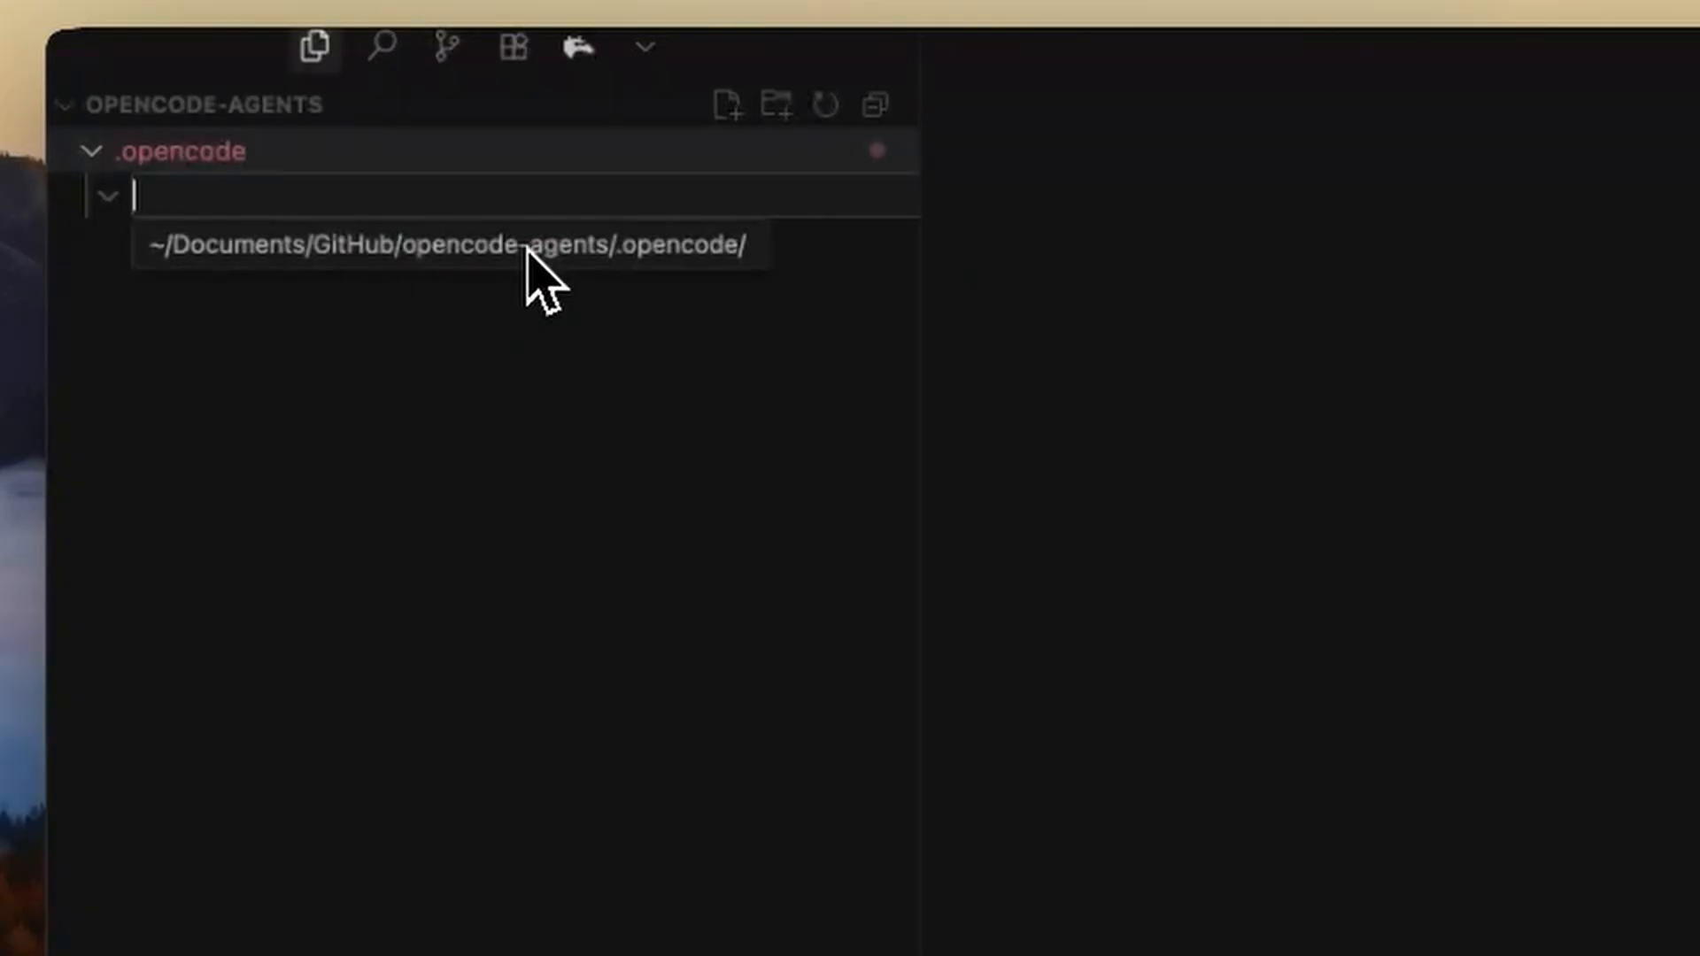
text(plugin)
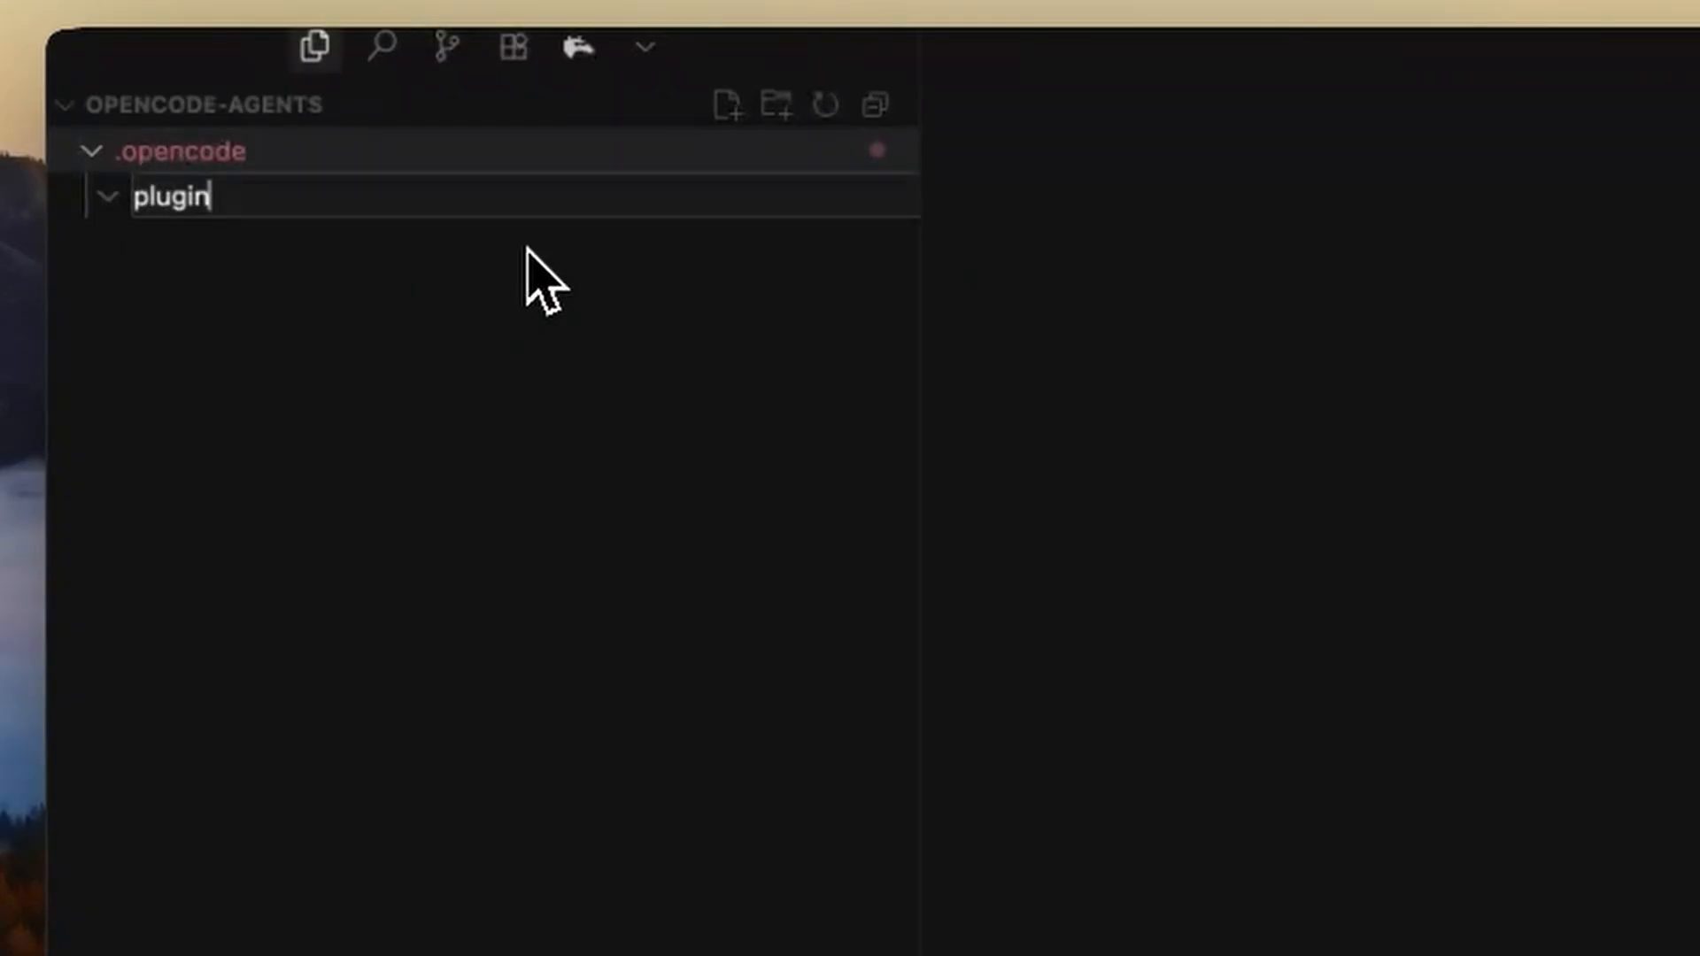
right_click(174, 197)
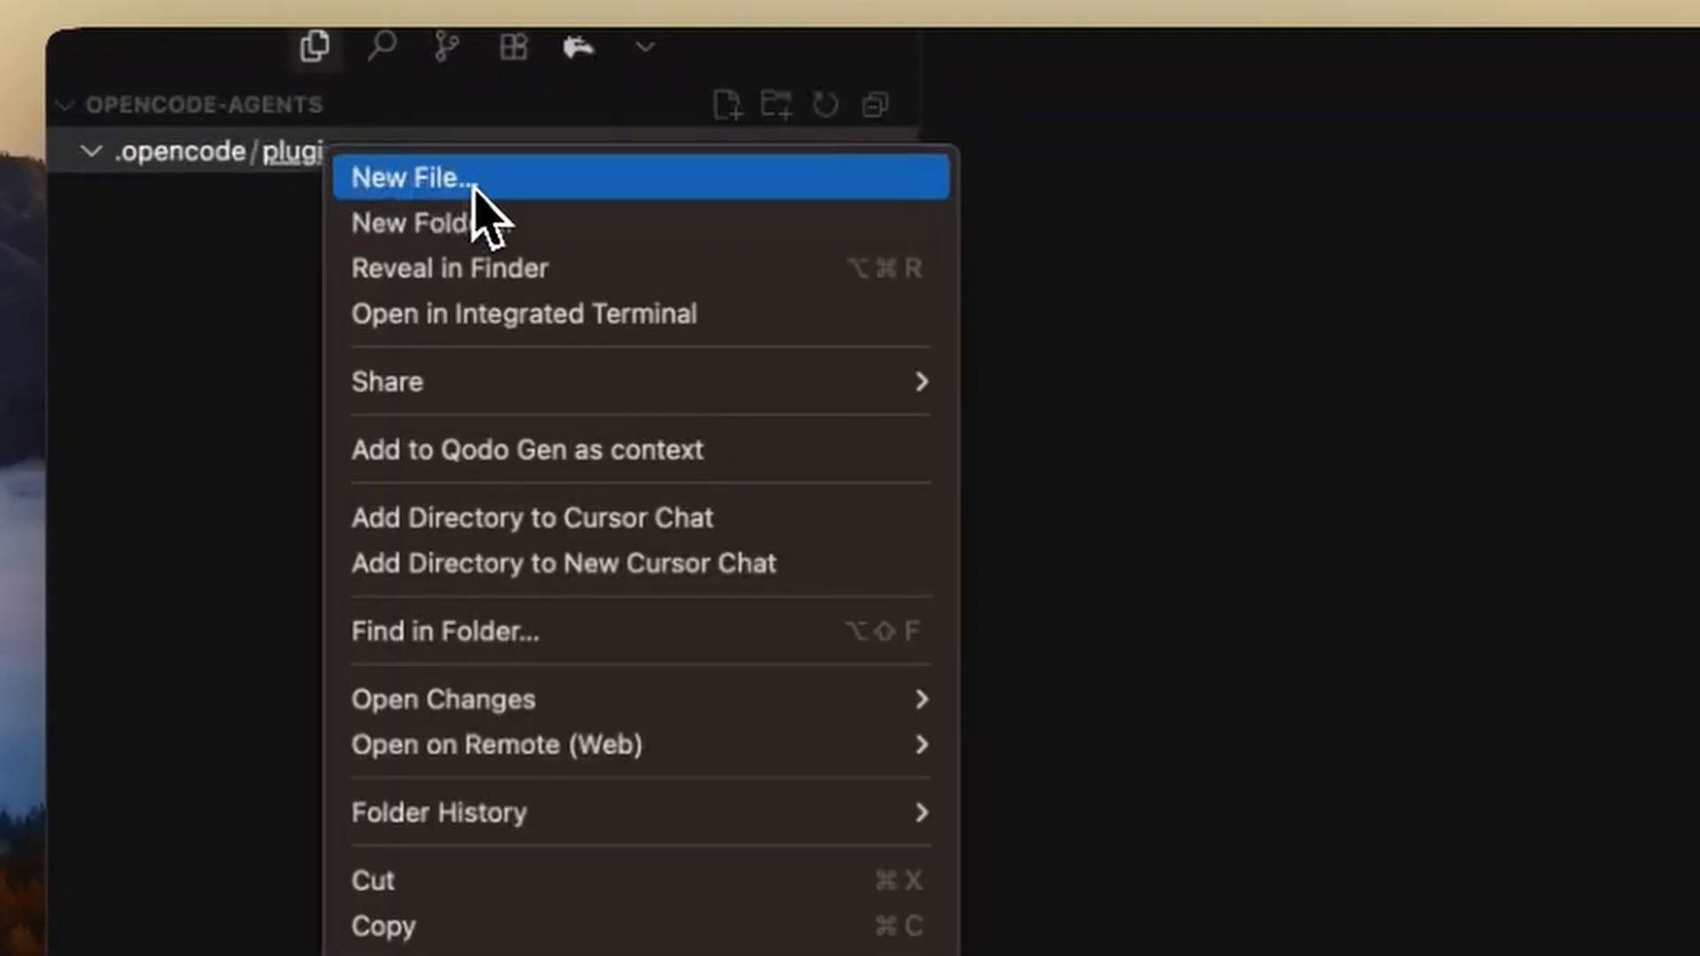
click(412, 177)
text(cd)
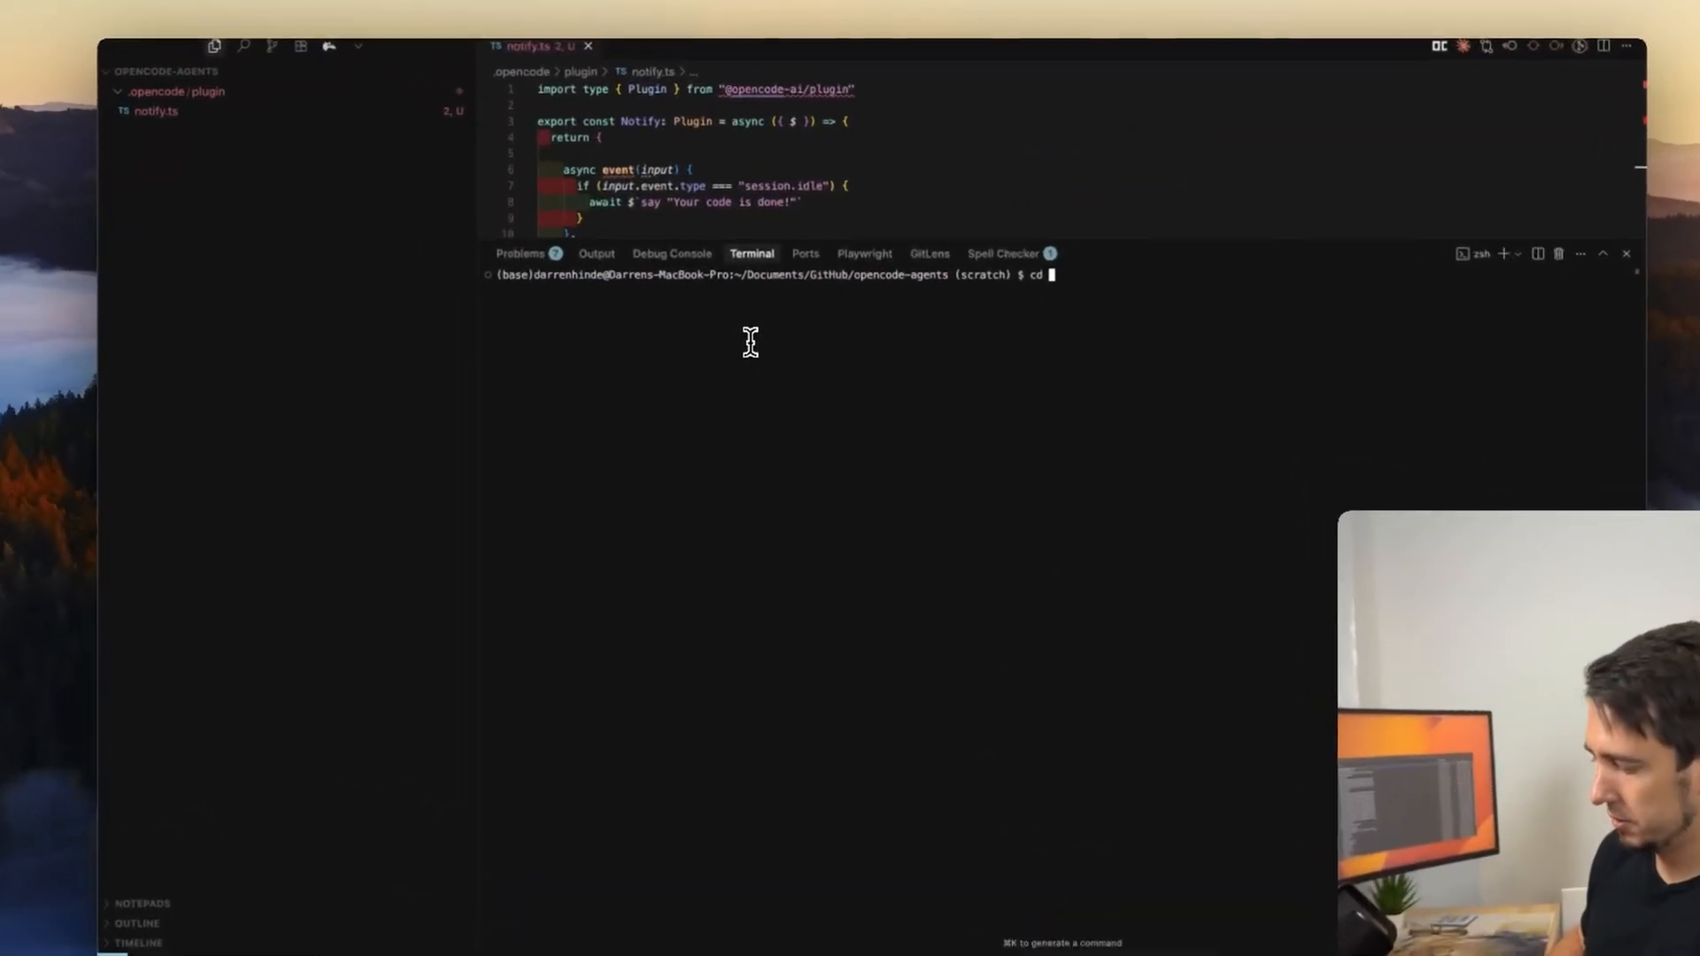
Step: Change into .opencode/plugin, run bun init, then run bun install
text(.opencode/plugin)
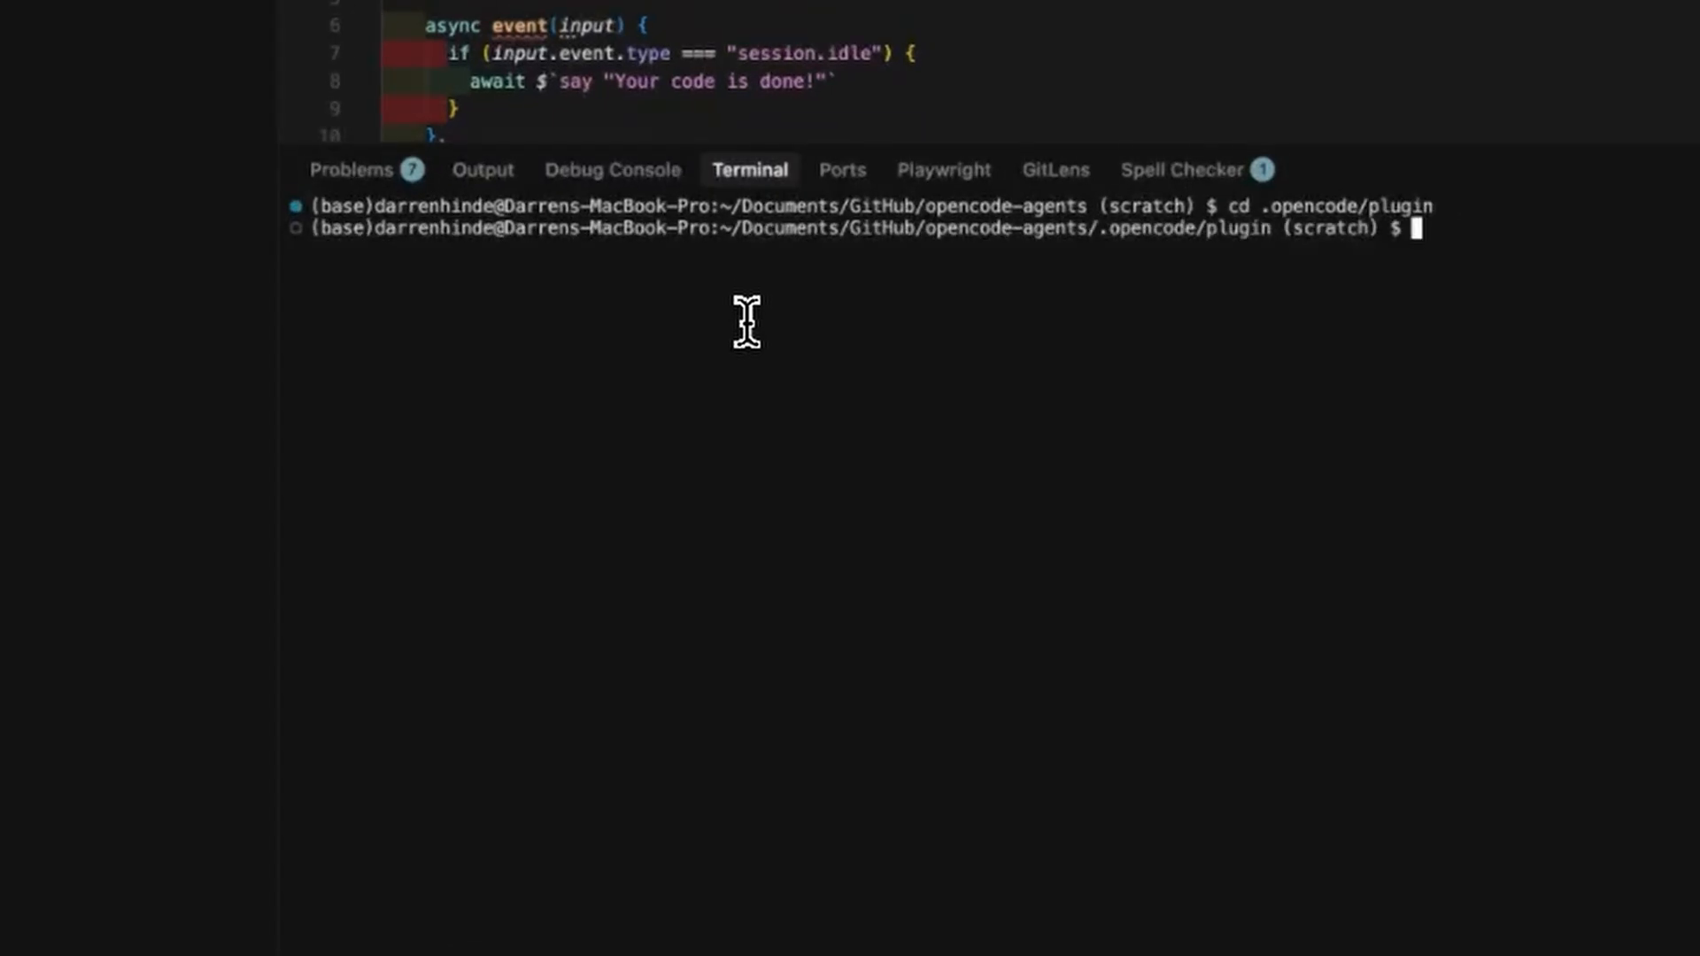
text(bun init)
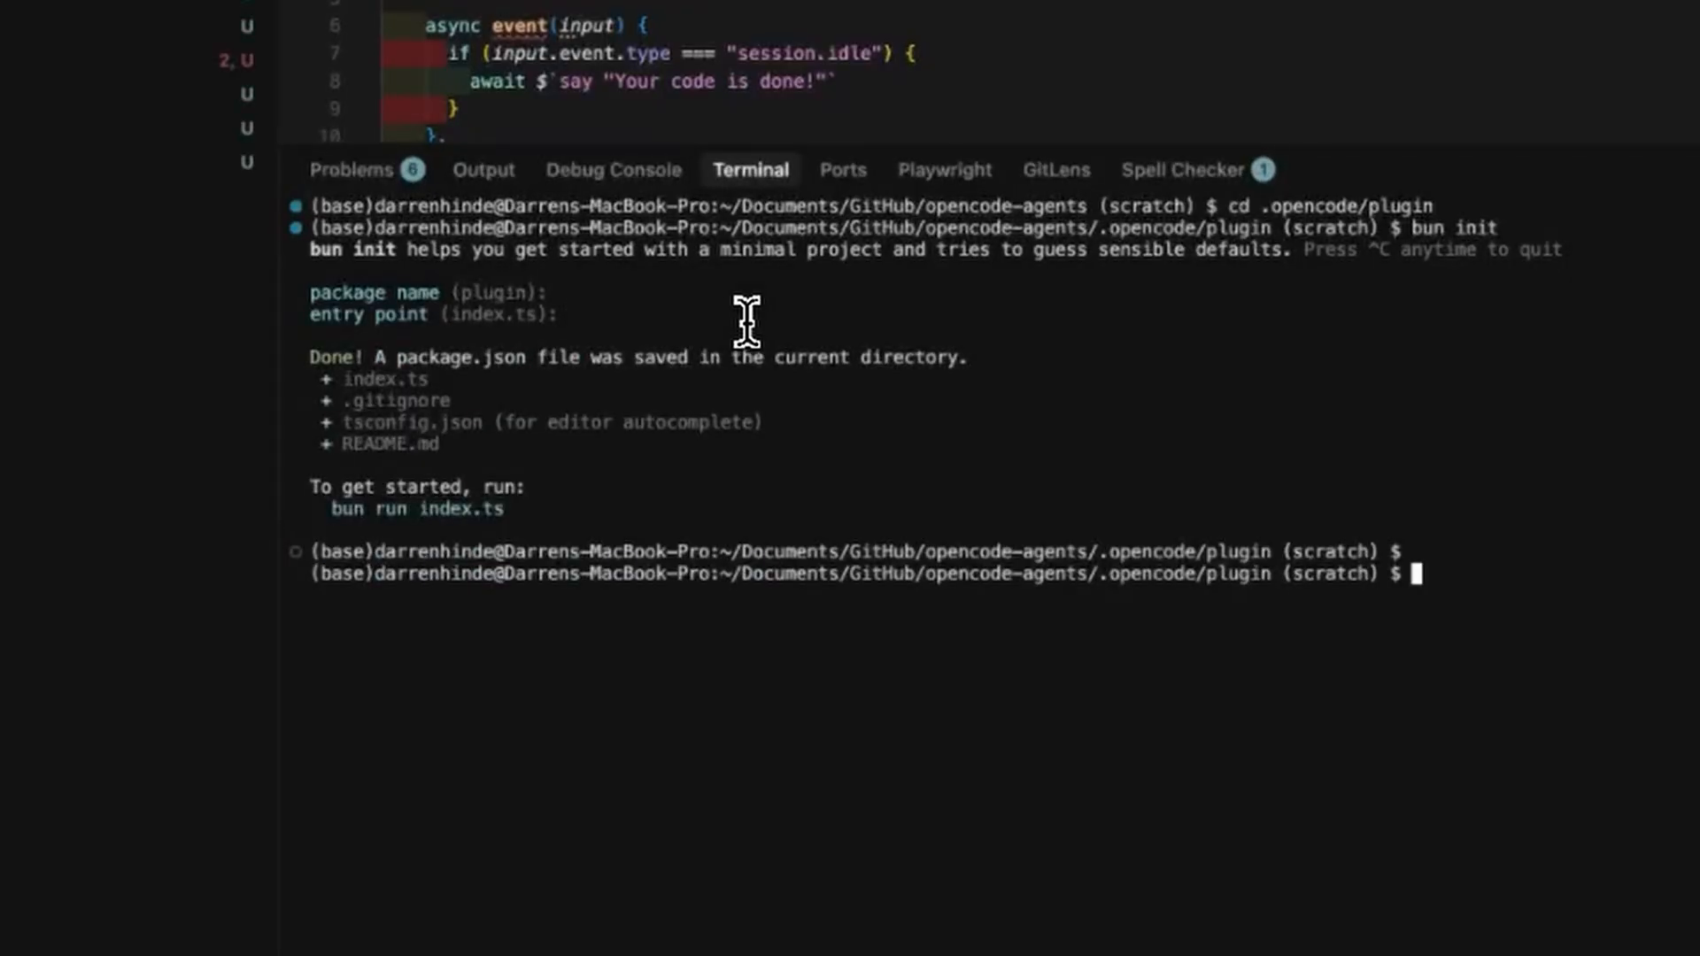
text(bun)
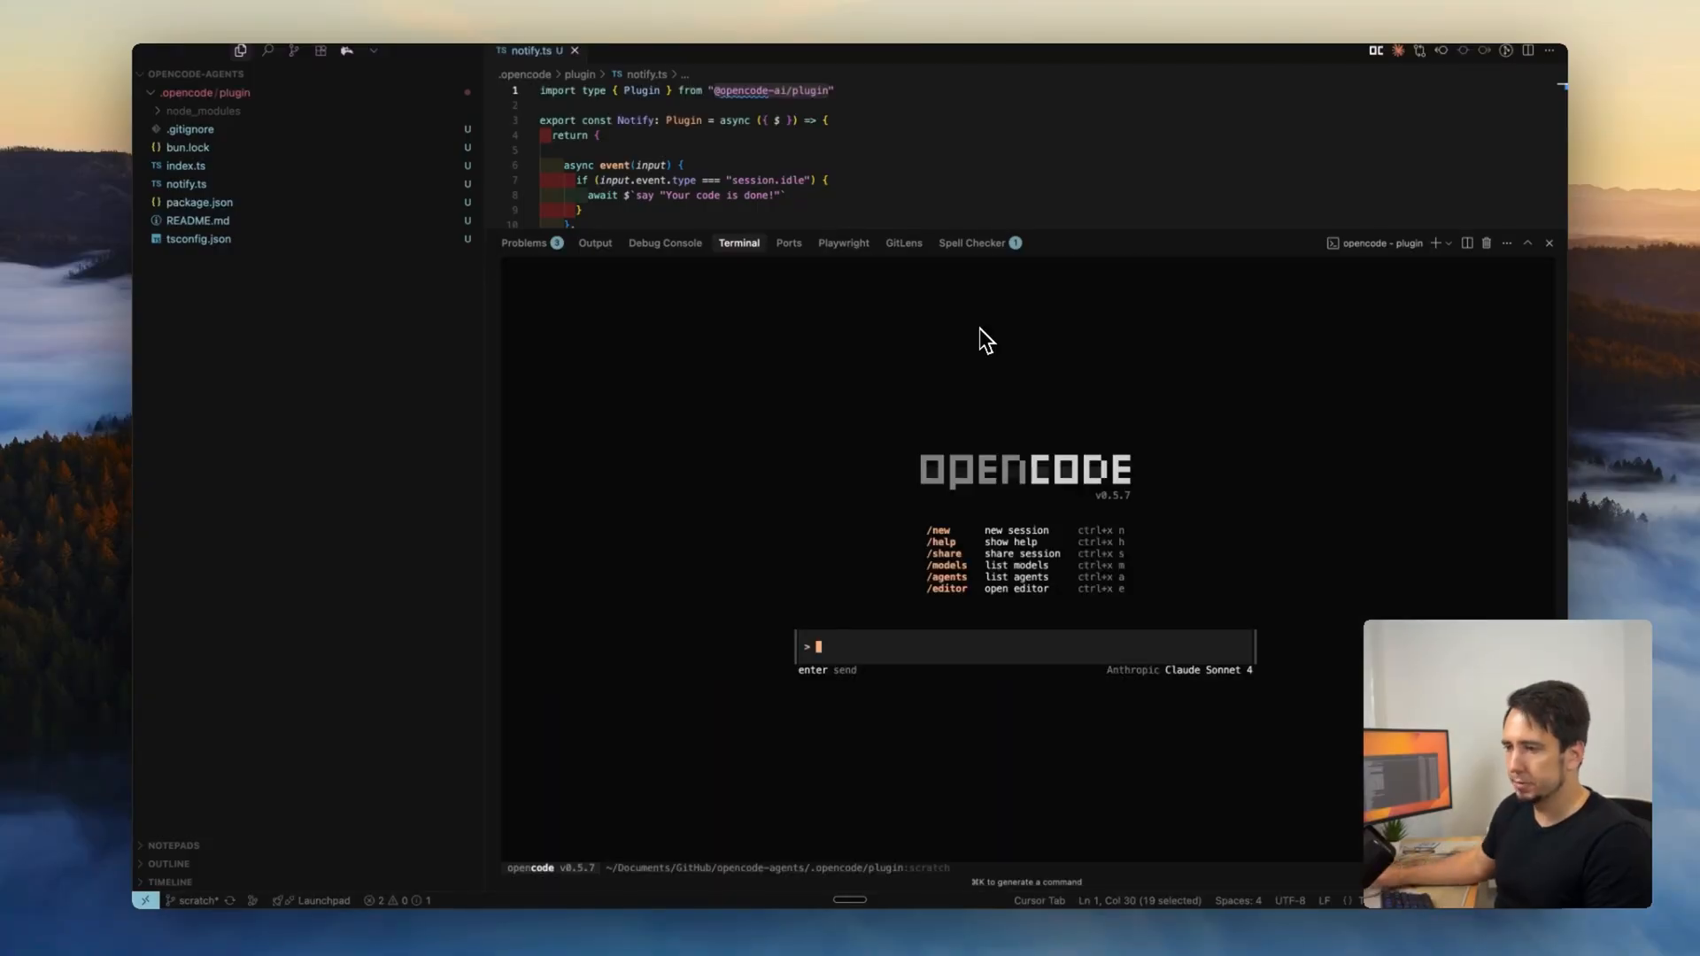
Step: Type a 'tell…' prompt into OpenCode to test the idle announcement
text(tell)
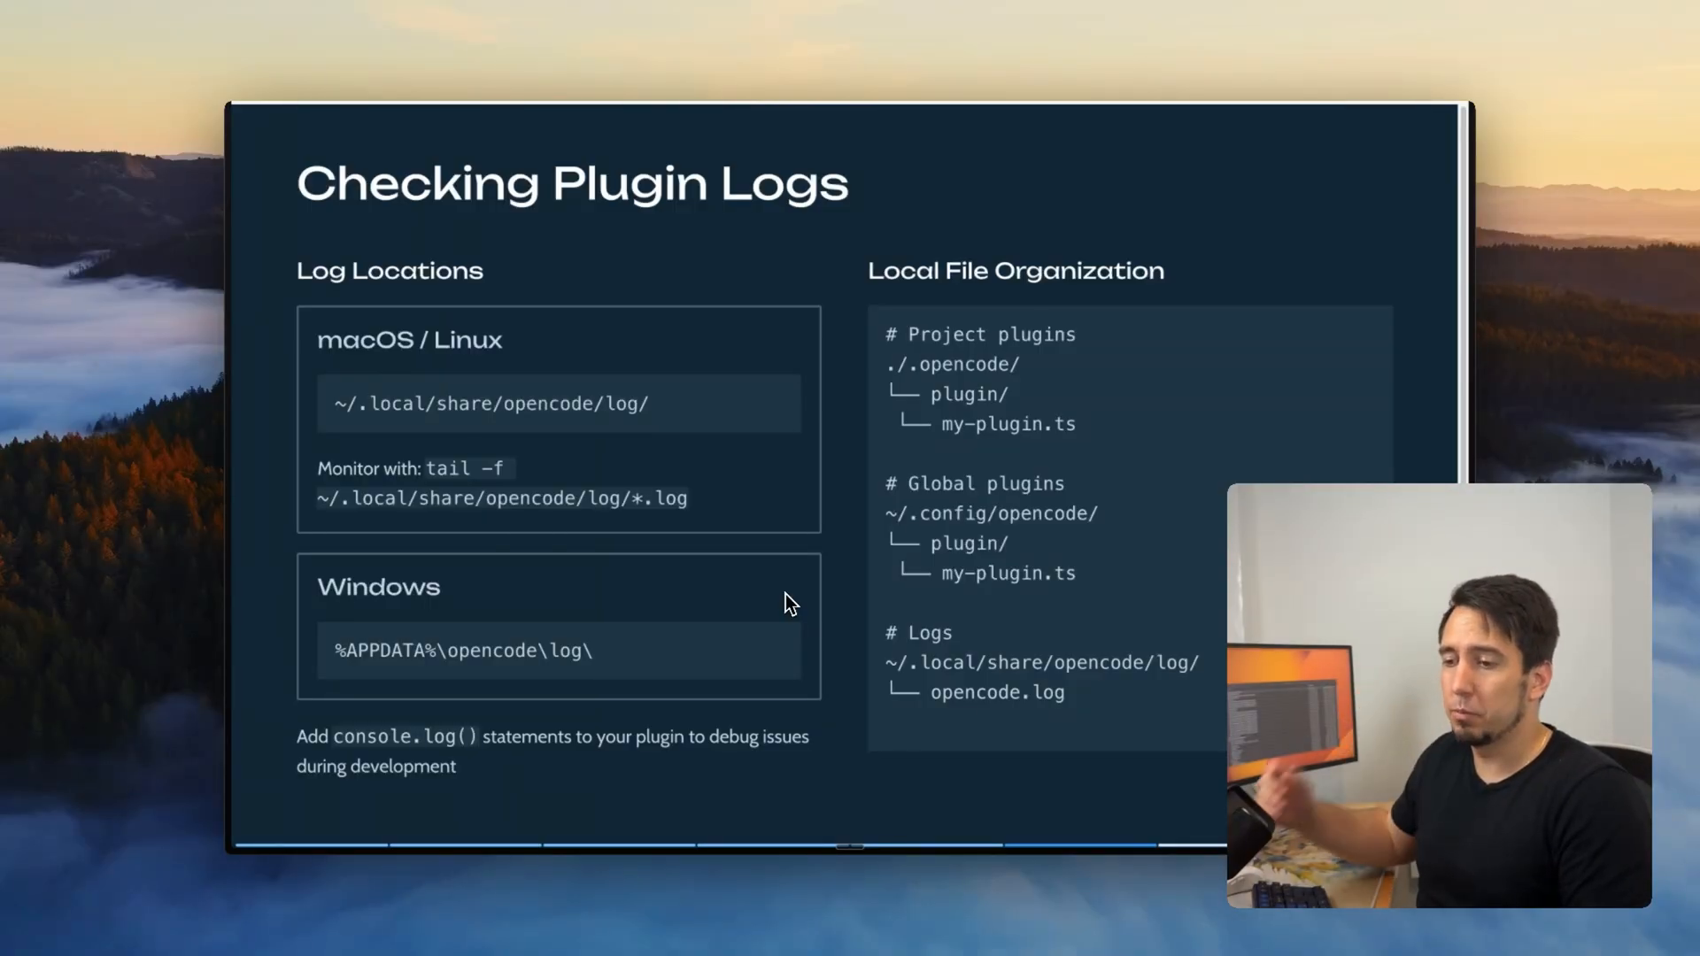
mouse_move(801, 313)
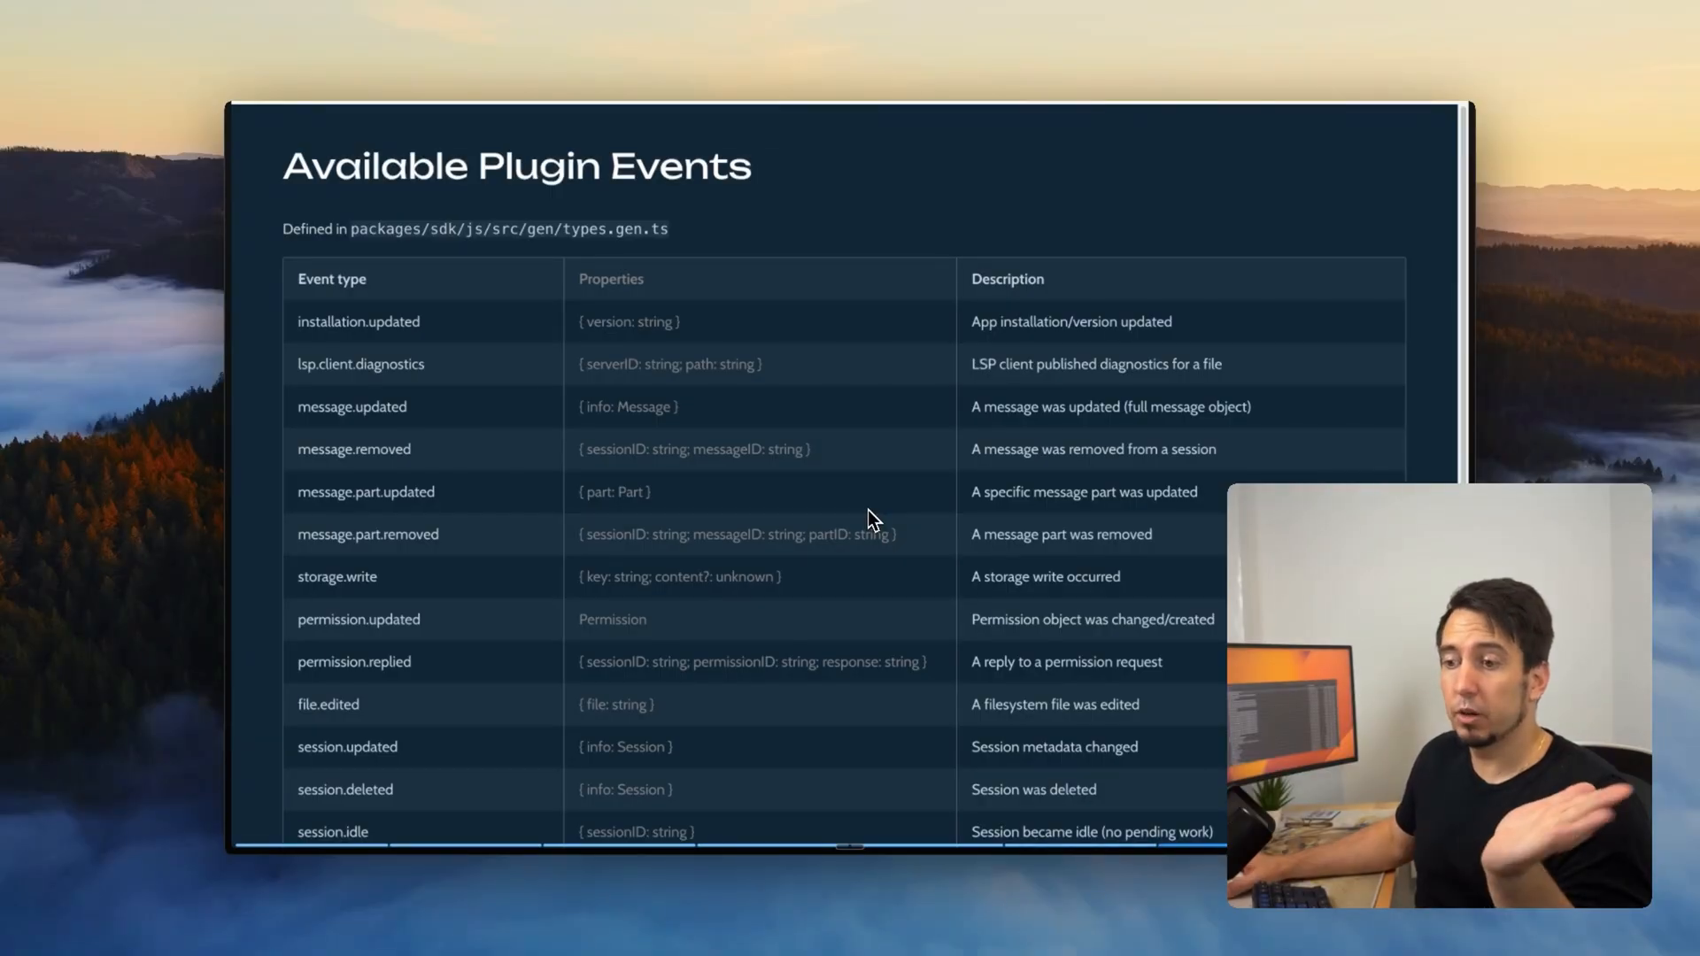
mouse_move(749, 510)
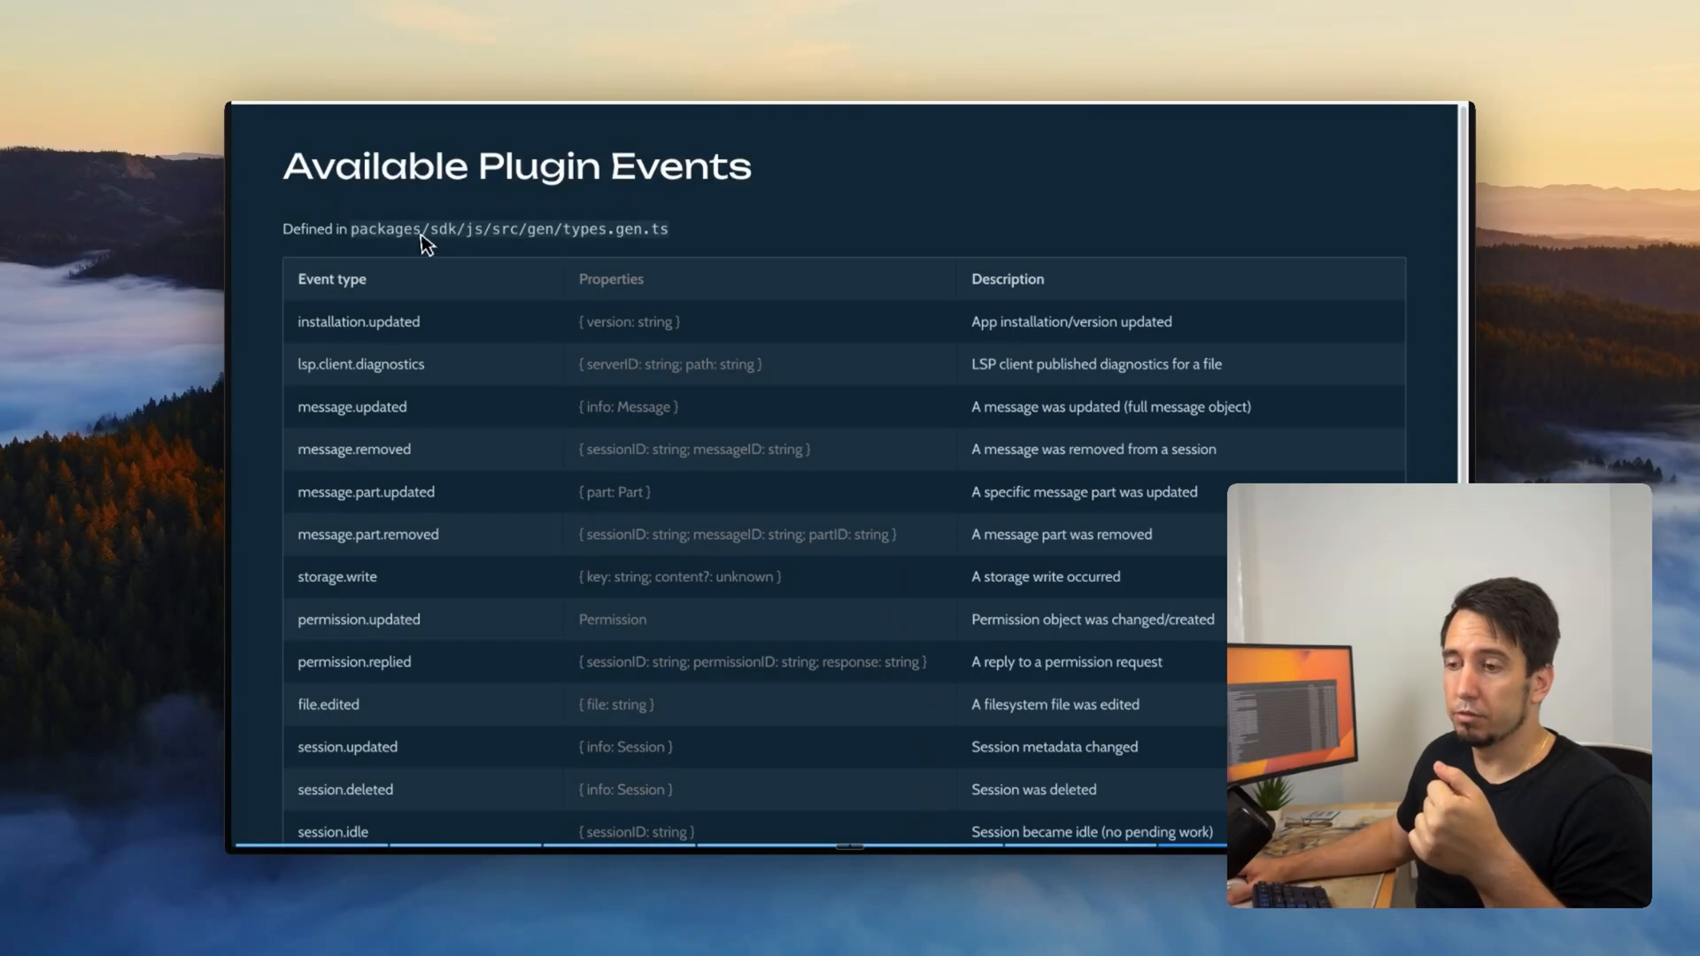
mouse_move(356, 247)
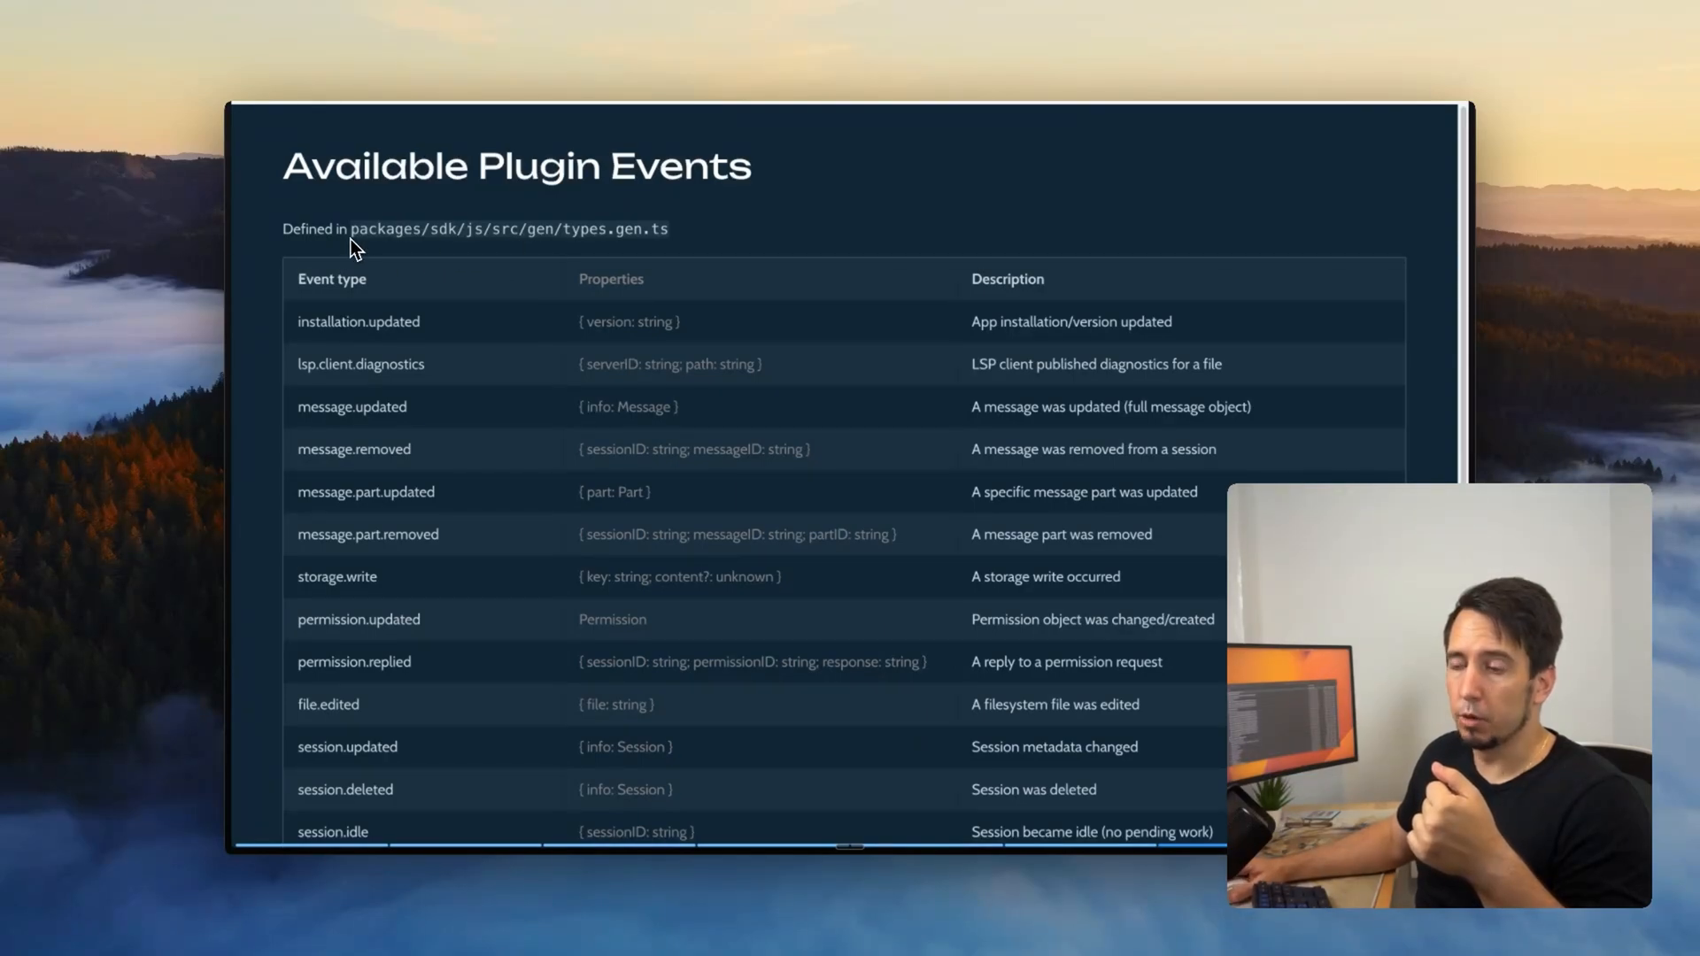
mouse_move(504, 250)
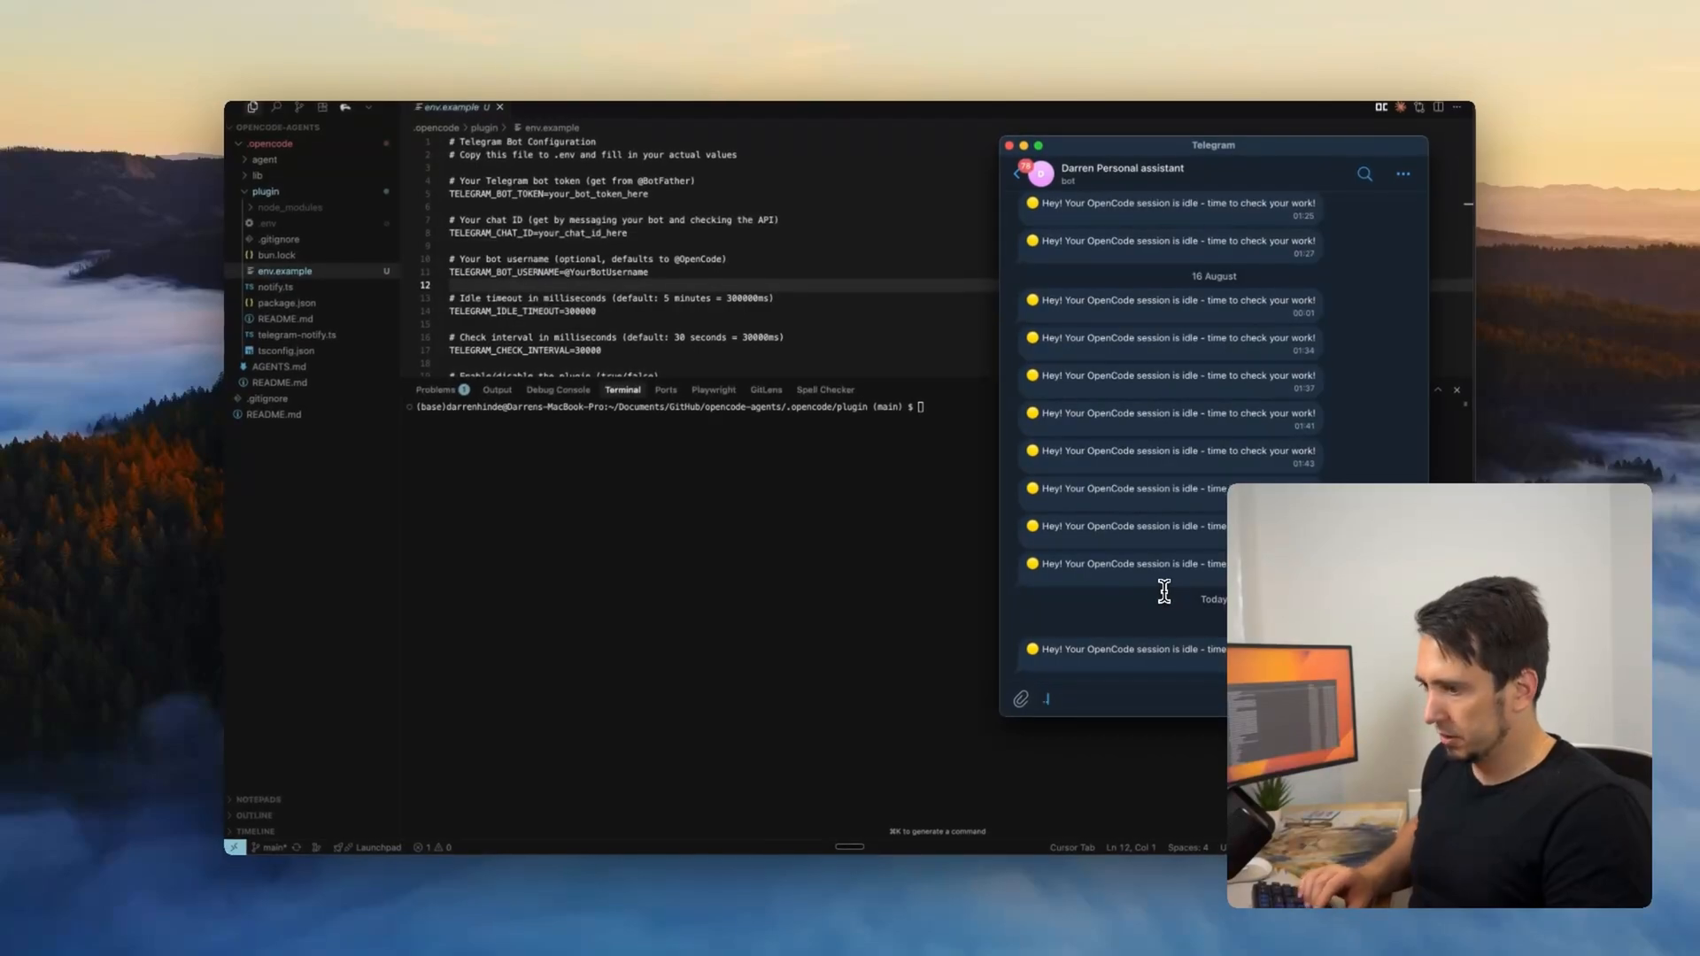
Step: Scroll through env.example showing the bot token, chat ID and idle timeout settings
scroll(down, 3)
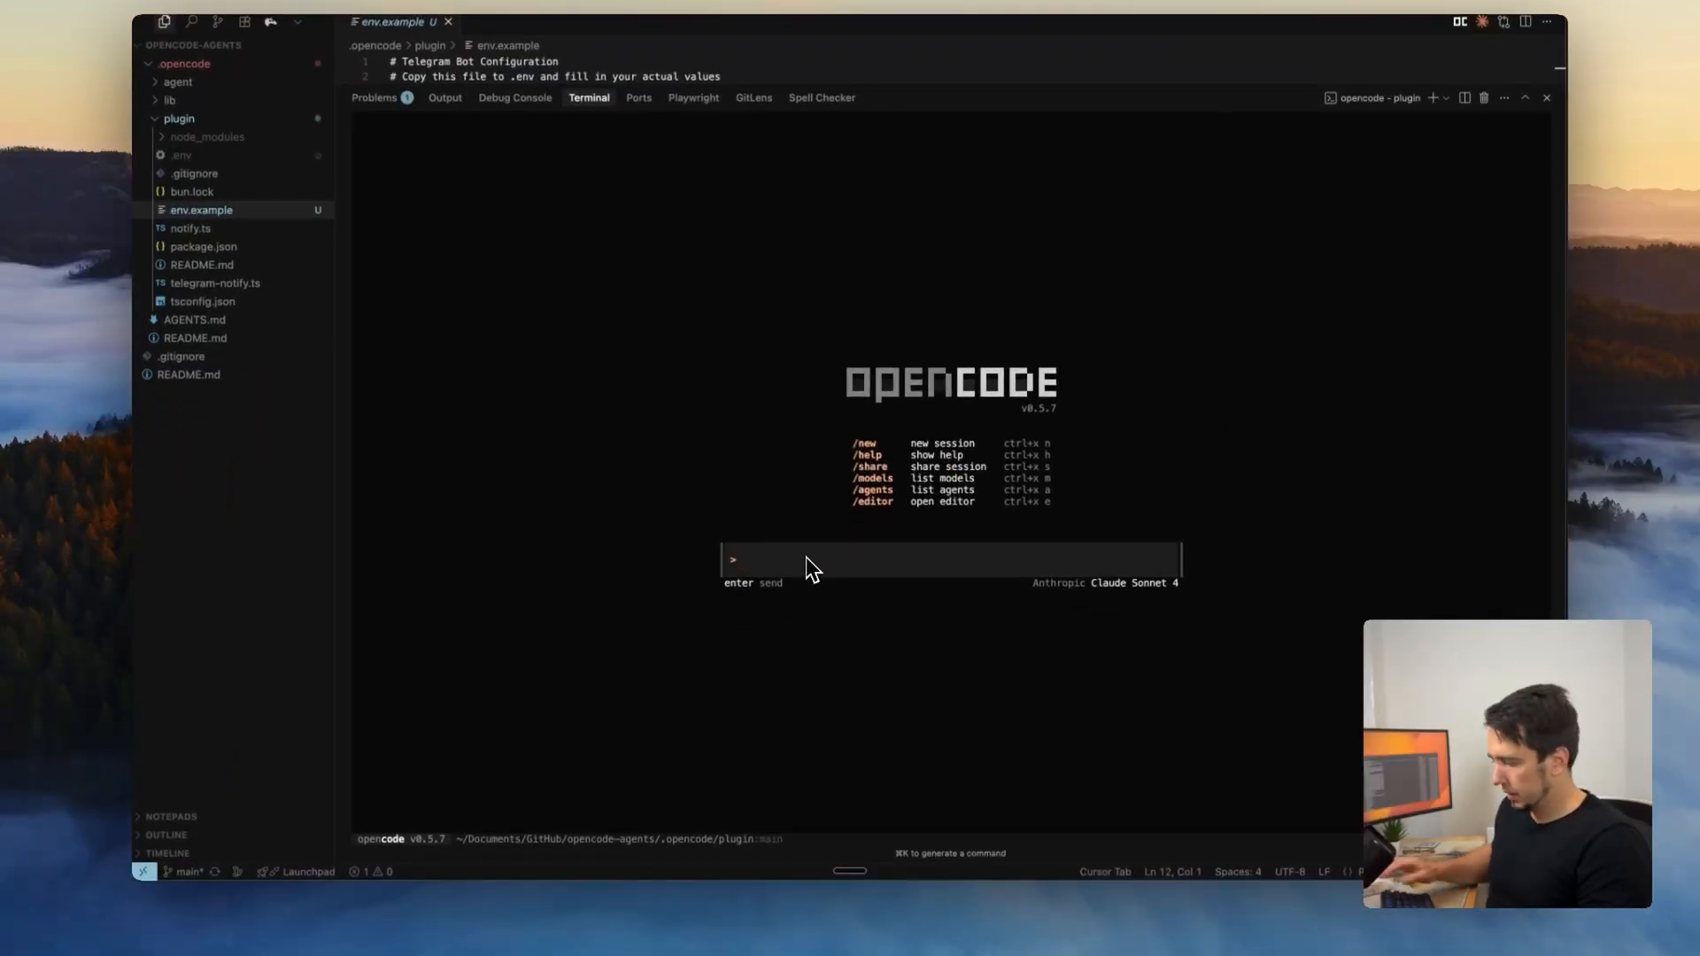
Step: Ask OpenCode 'tell me a joke' and scroll down to see the Telegram idle alert
text(tell me a)
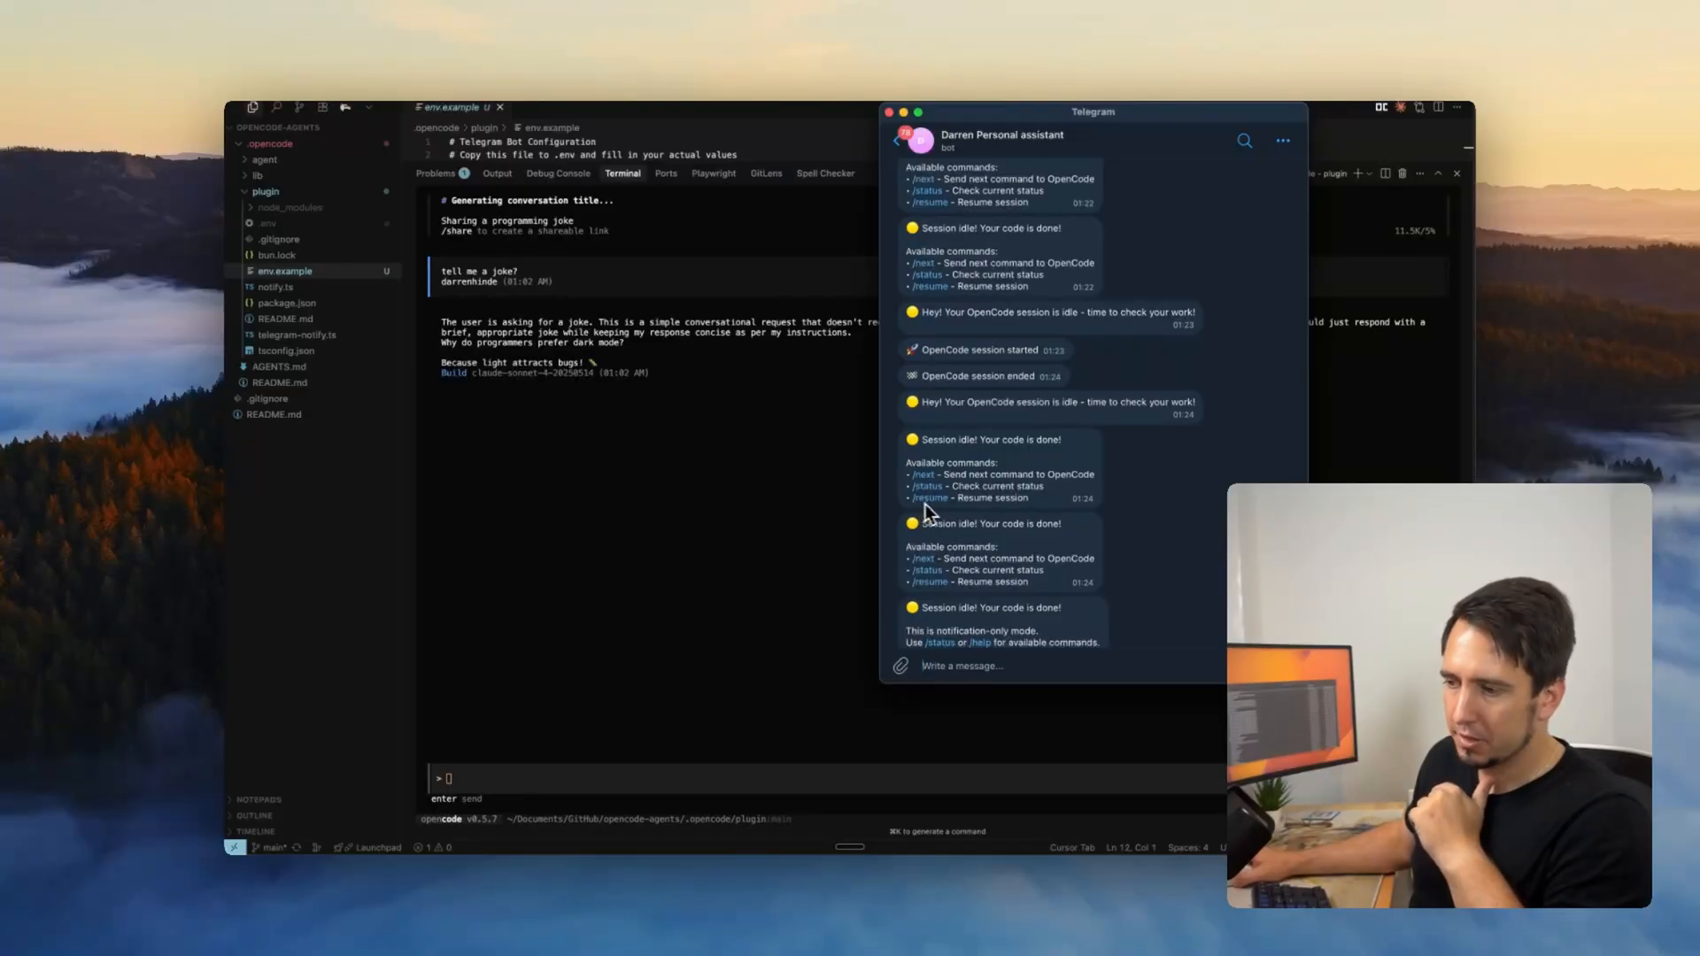
scroll(down, 3)
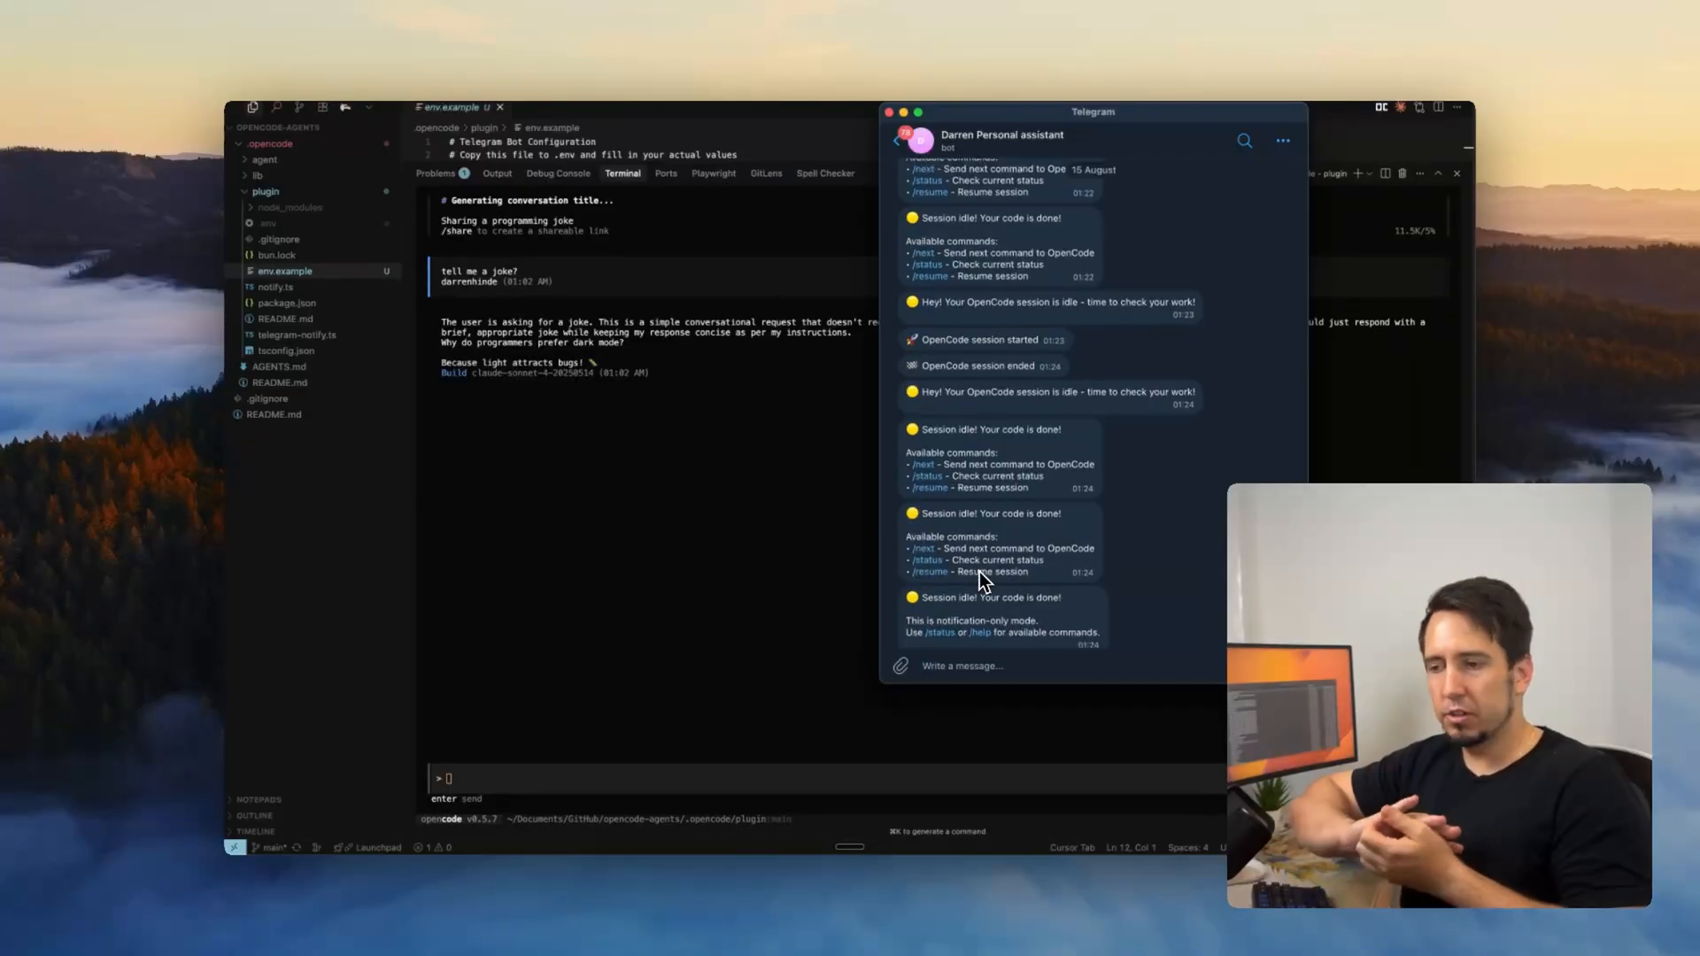